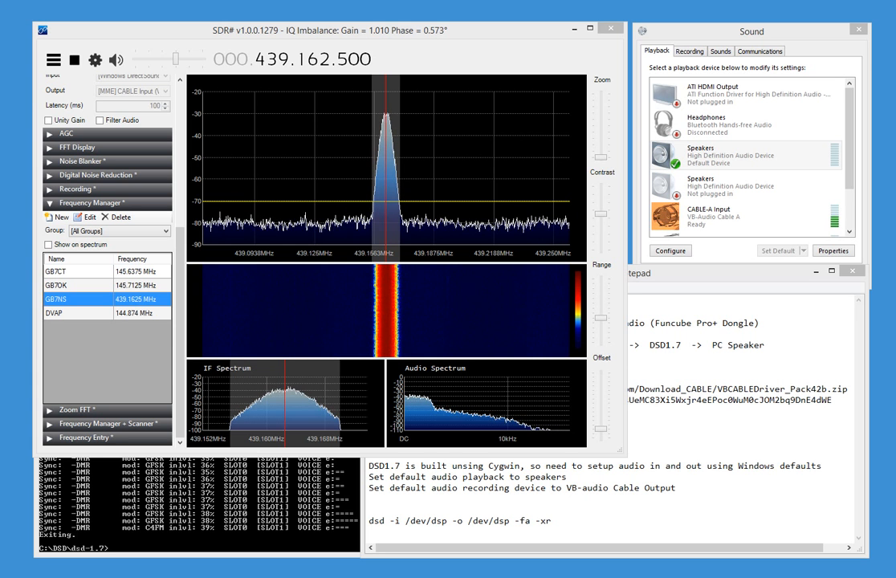
{"action": "mouse_move", "coordinate": [535, 295]}
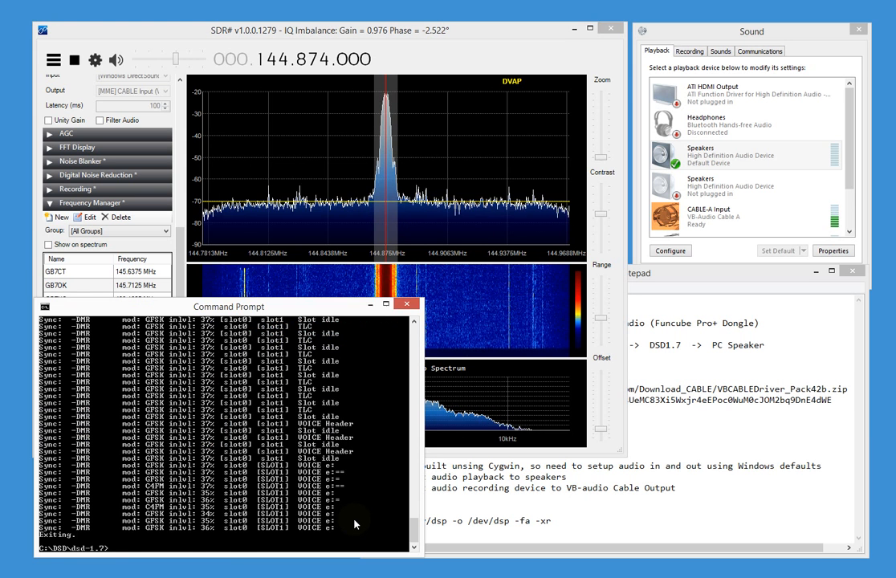
Rerun the dsd decoder on /dev/dsp with -fa -xr while tuned to DVAP at 144.874 MHz.
{"action": "type", "text": "dsd -i /dev/dsp -o /dev/dsp -fa -xr"}
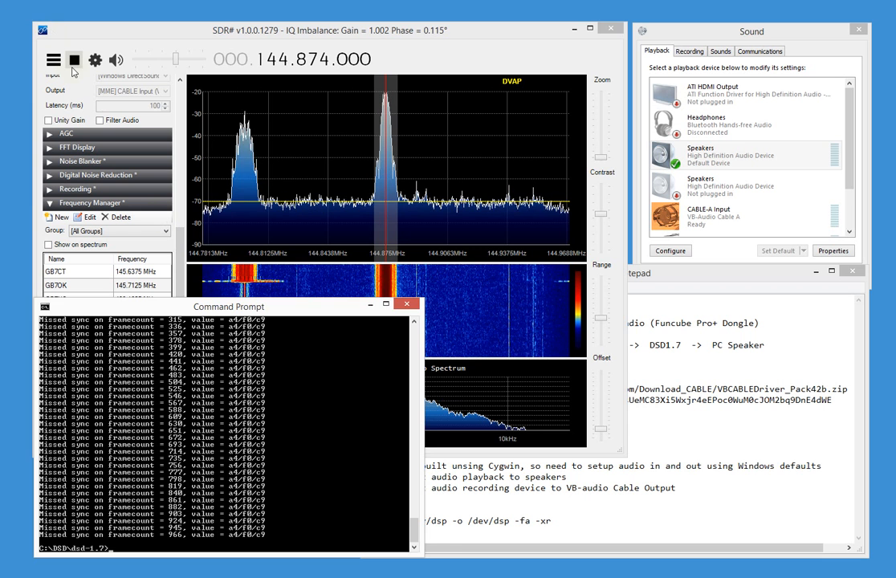
Walk through the notes' audio chain: Funcube, VB-Audio and the administrator-install note.
{"action": "left_click", "coordinate": [74, 57]}
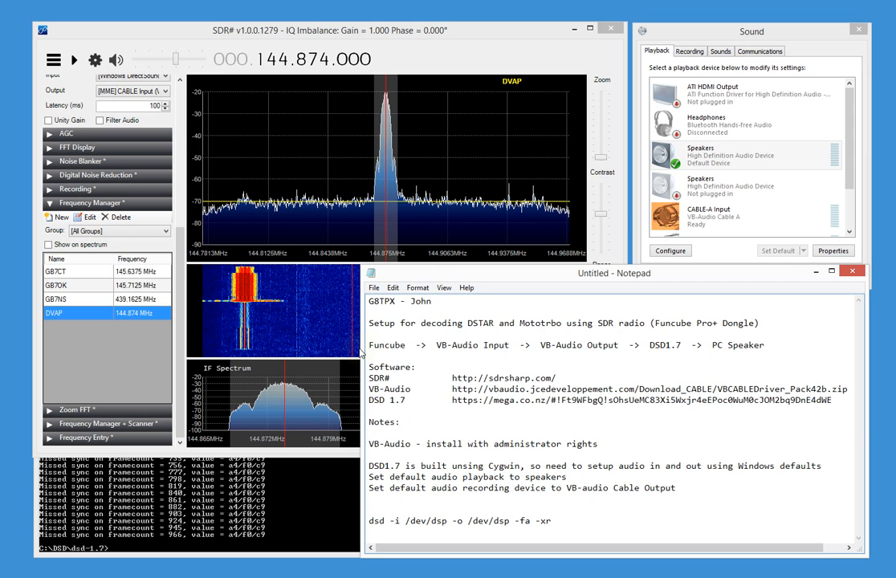
{"action": "double_click", "coordinate": [387, 344]}
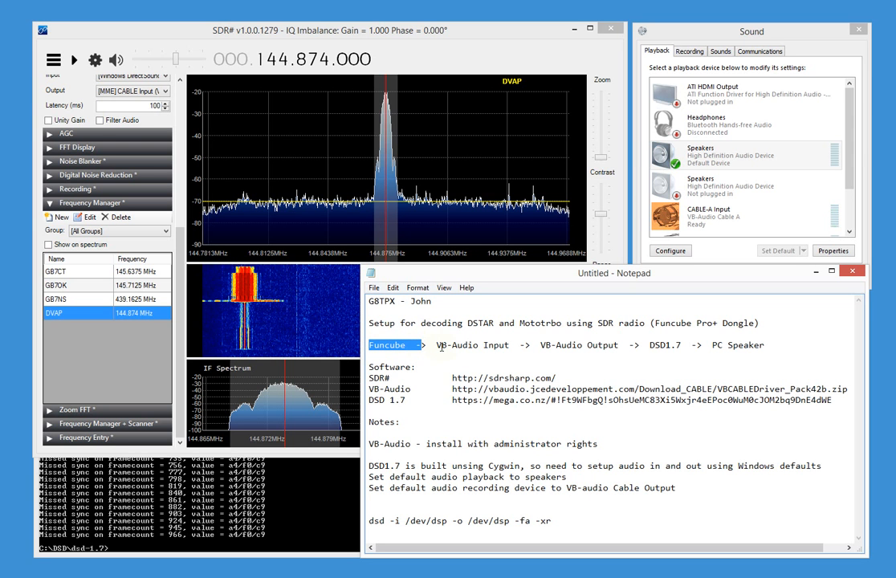
{"action": "double_click", "coordinate": [472, 345]}
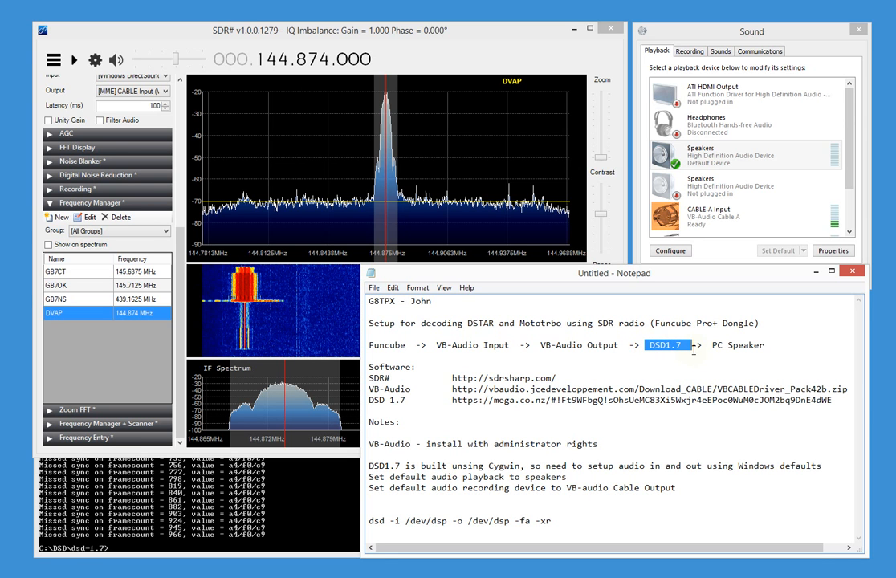
{"action": "mouse_move", "coordinate": [674, 360]}
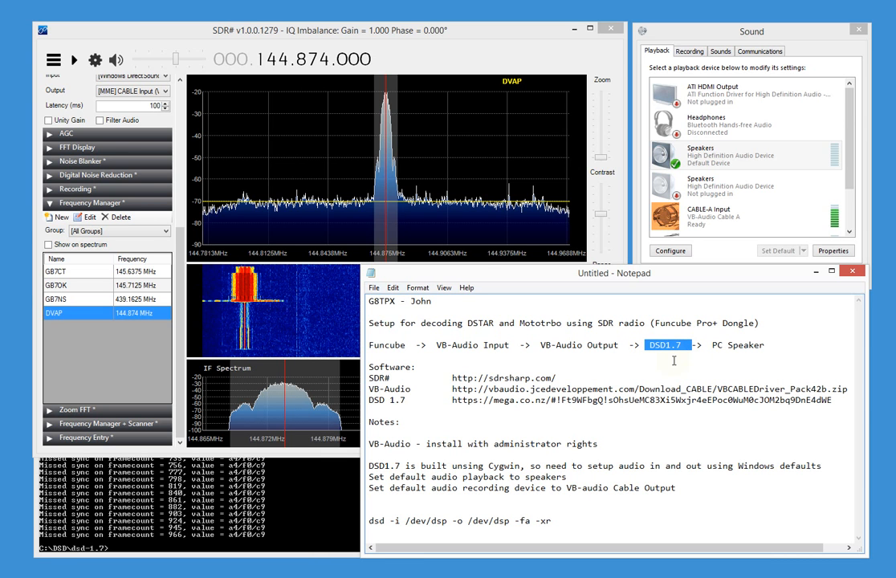
{"action": "mouse_move", "coordinate": [763, 371]}
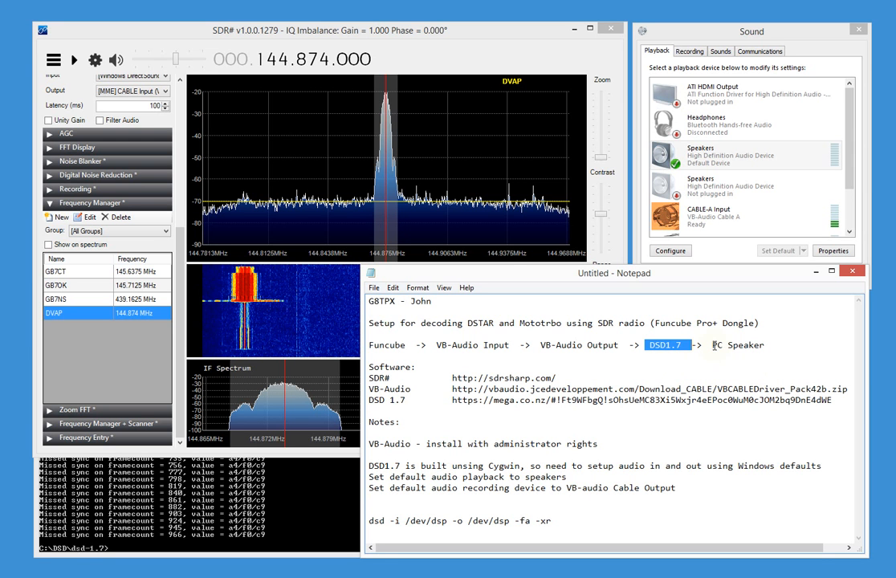
{"action": "double_click", "coordinate": [738, 345]}
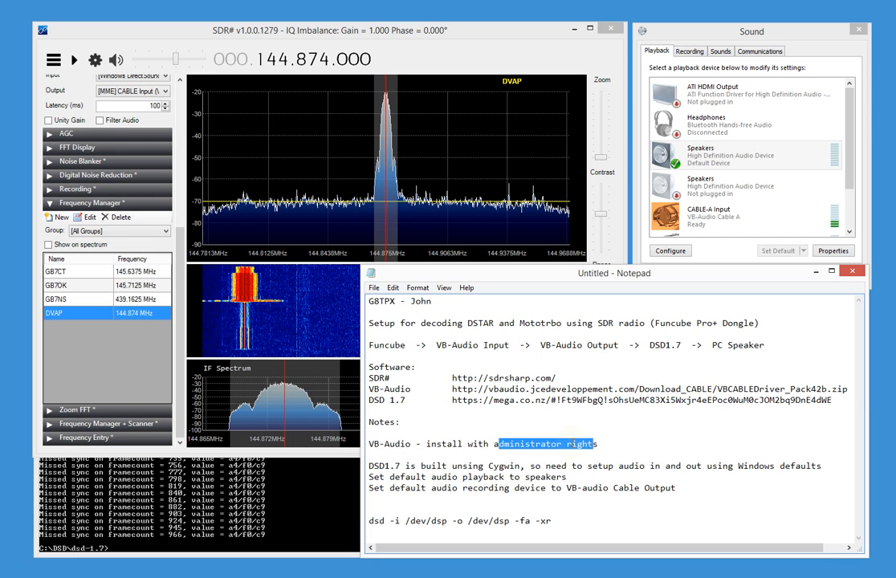
{"action": "mouse_move", "coordinate": [597, 408]}
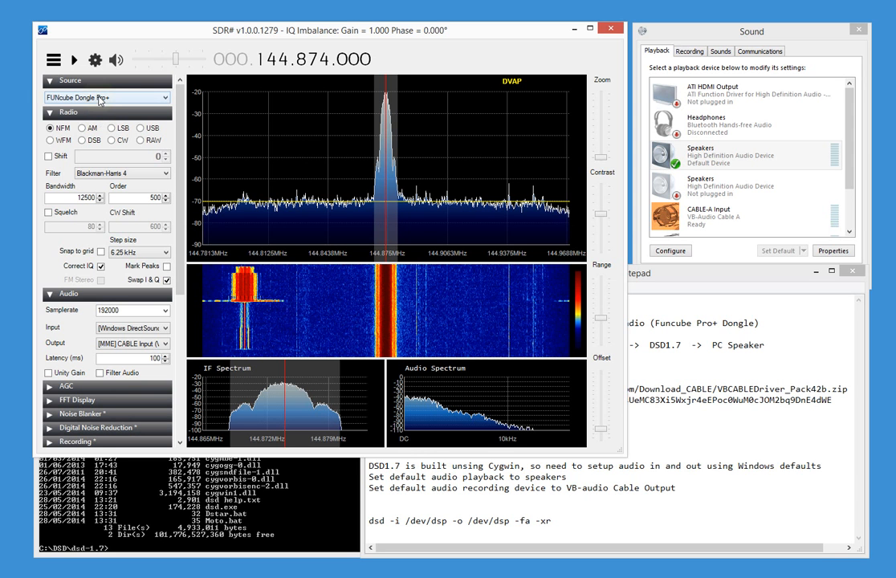
{"action": "mouse_move", "coordinate": [88, 116]}
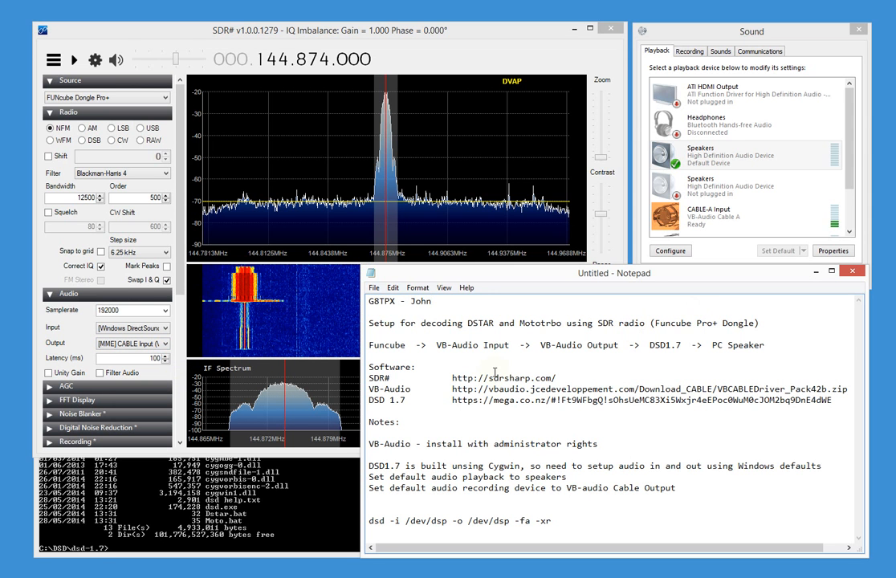
Highlight VB-Audio Input and Output, then enter dsd -i /dev/dsp -o /dev/dsp -fa -xr.
{"action": "double_click", "coordinate": [472, 345]}
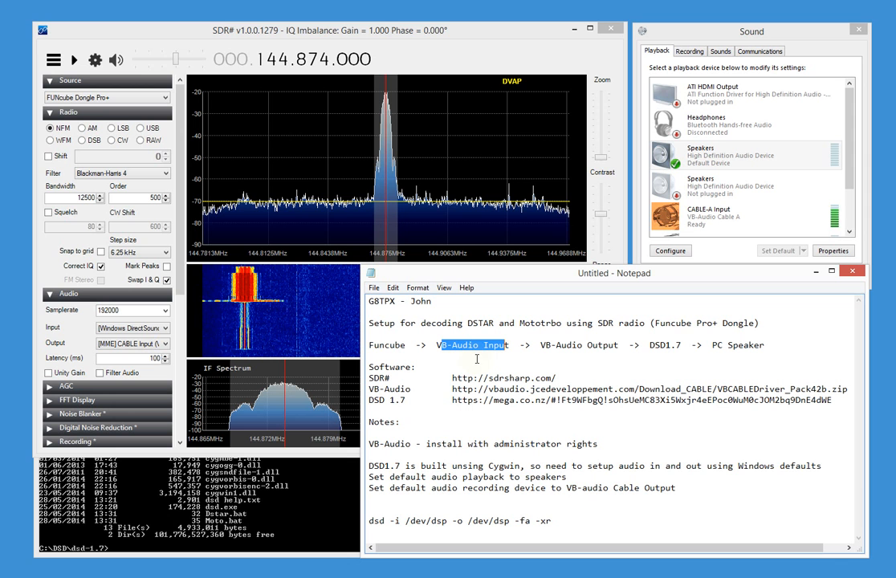
{"action": "mouse_move", "coordinate": [477, 360]}
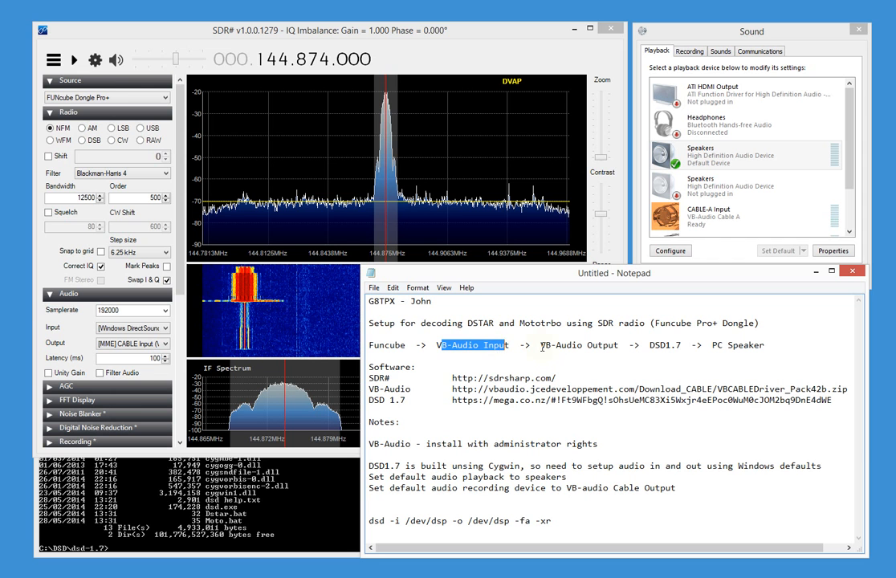
{"action": "double_click", "coordinate": [580, 346]}
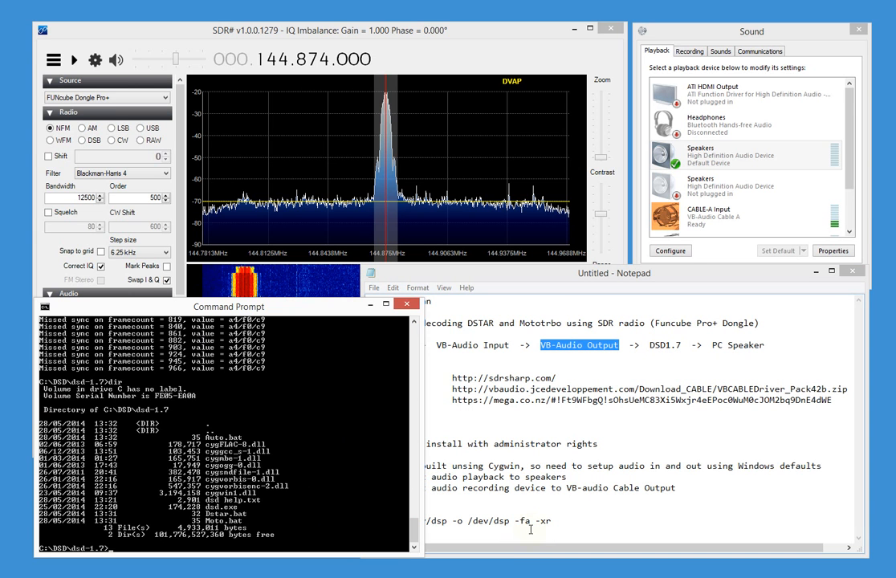
{"action": "type", "text": "dsd -i /dev/dsp -o /dev/dsp -fa -xr"}
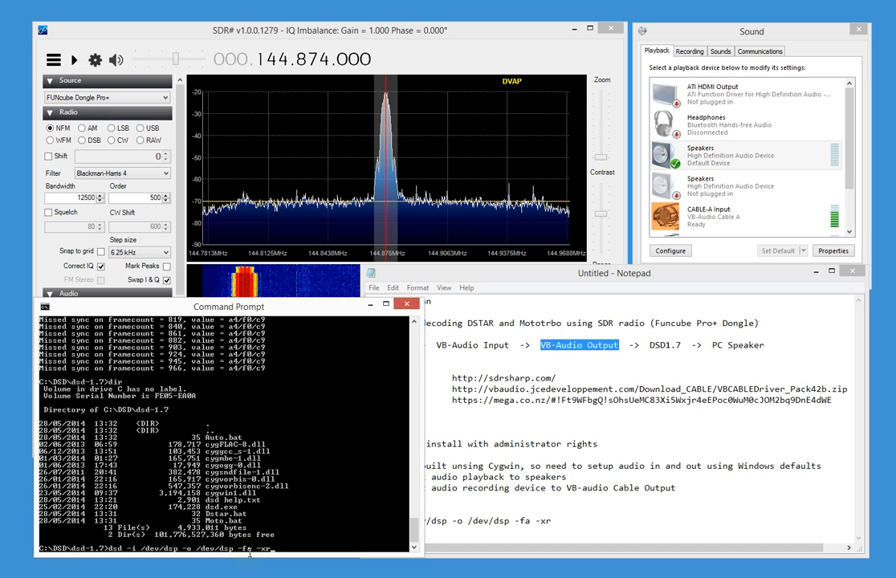
{"action": "mouse_move", "coordinate": [257, 569]}
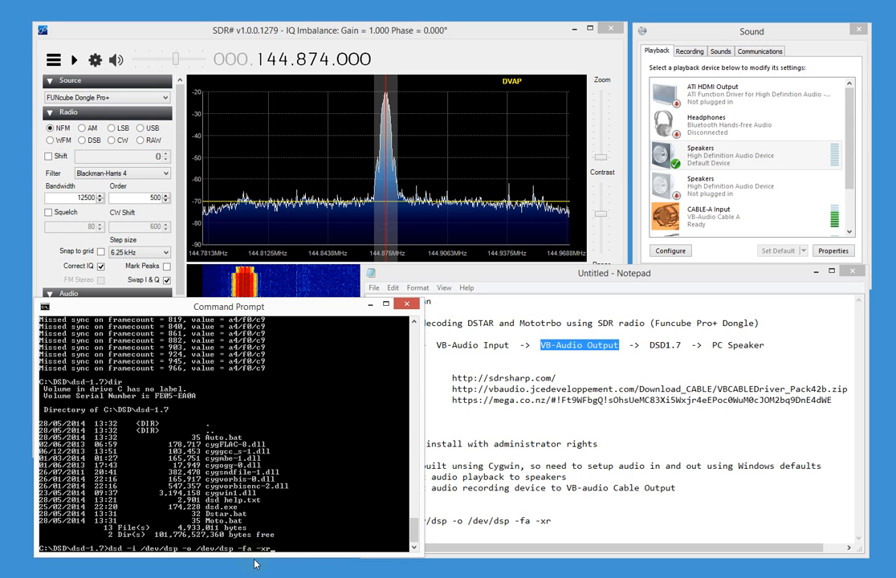
{"action": "mouse_move", "coordinate": [291, 559]}
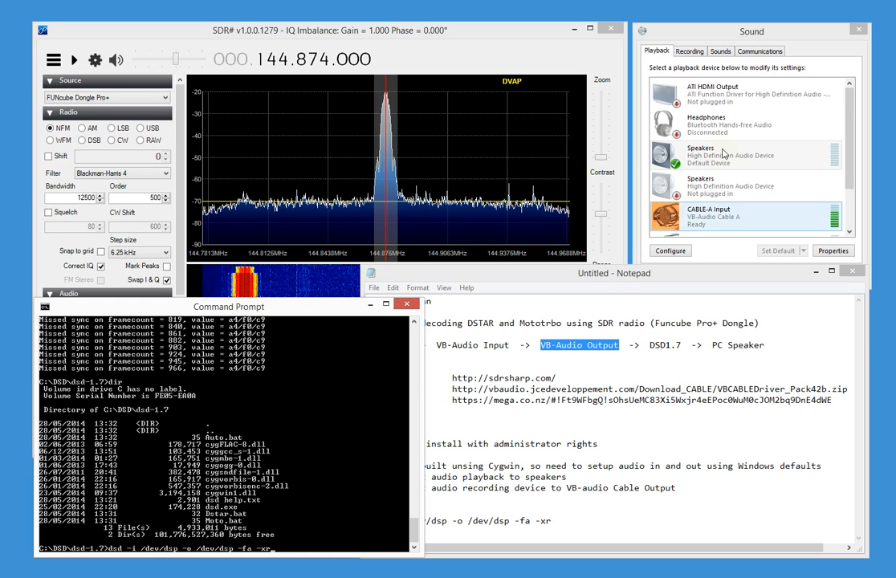
Confirm CABLE Output as default recording device and Speakers as default playback.
{"action": "left_click", "coordinate": [699, 49]}
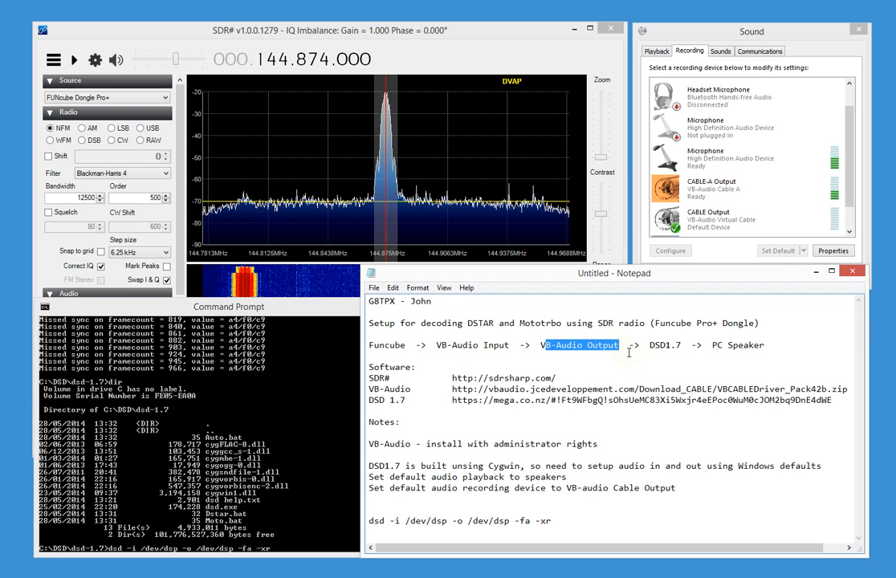
{"action": "left_click", "coordinate": [721, 218]}
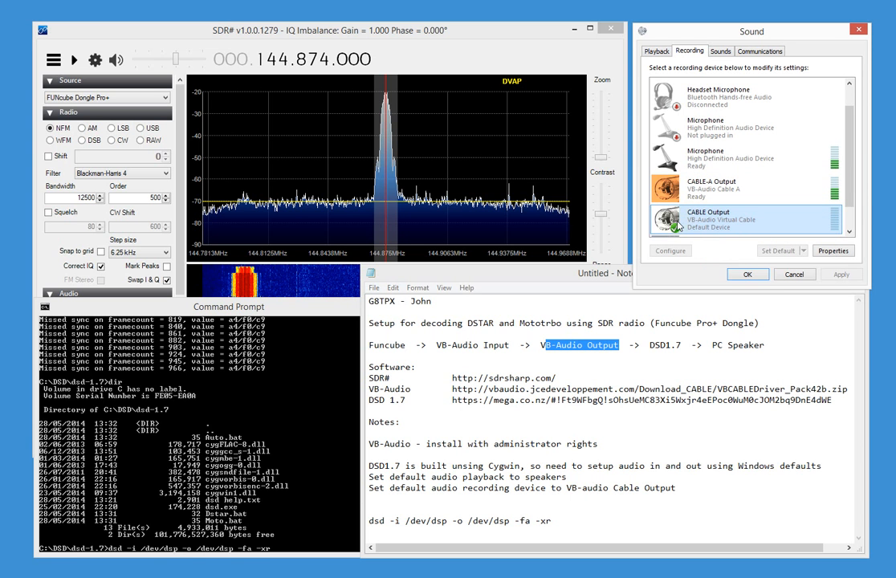
{"action": "mouse_move", "coordinate": [705, 226]}
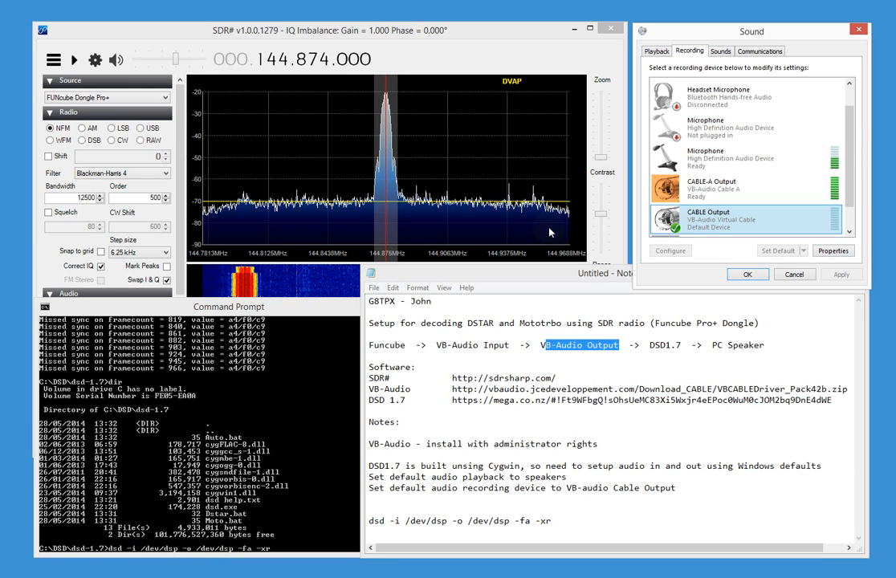
{"action": "left_click", "coordinate": [658, 50]}
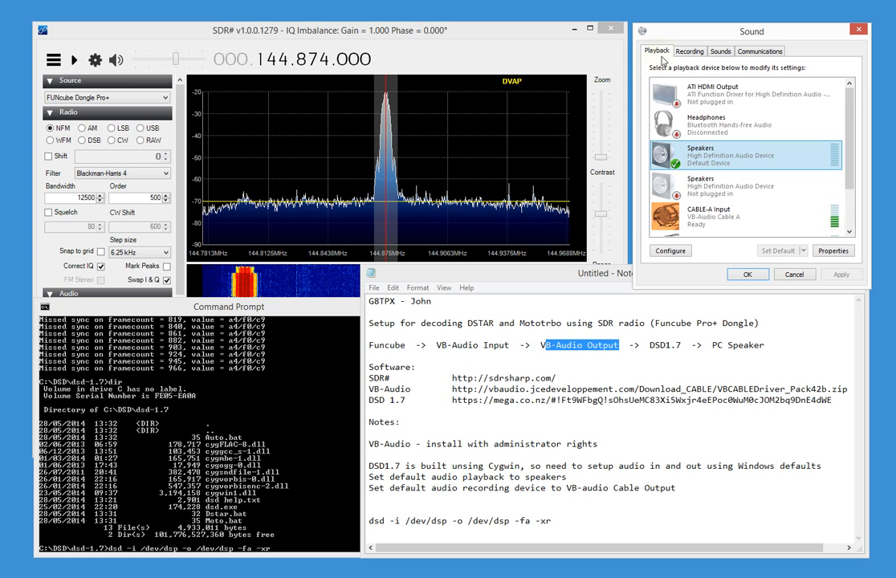
{"action": "mouse_move", "coordinate": [709, 152]}
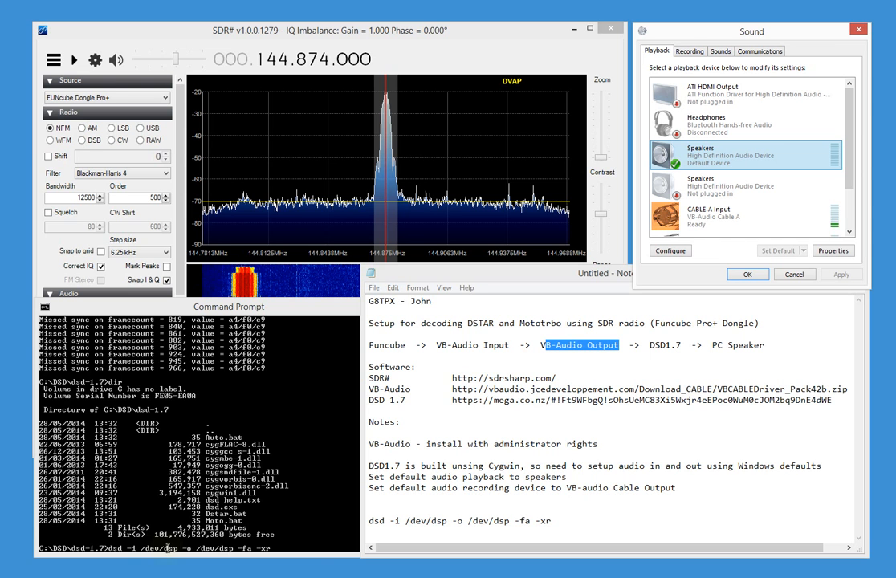
{"action": "mouse_move", "coordinate": [318, 562]}
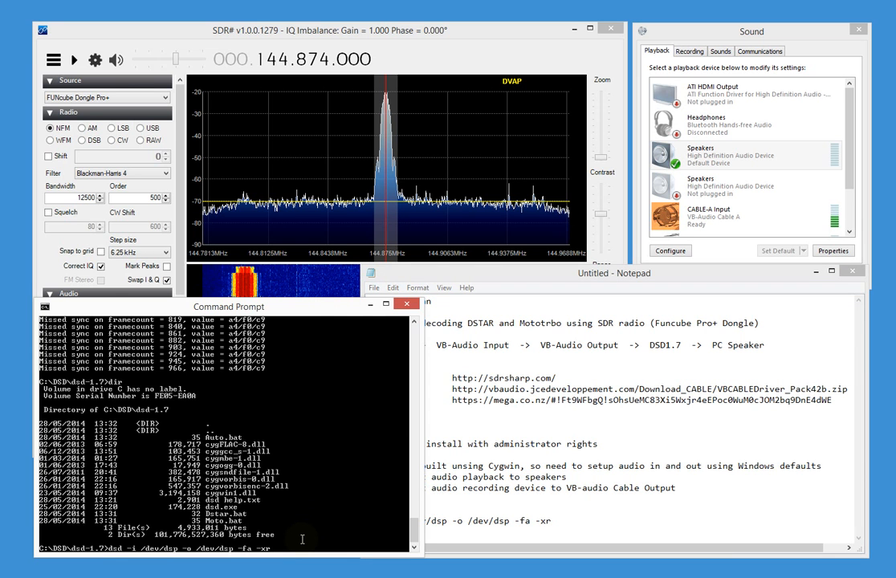
Run the decoder, tune GB7NS at 439.1625 MHz for MotoTRBO traffic, then return to DVAP.
{"action": "key", "text": "Return"}
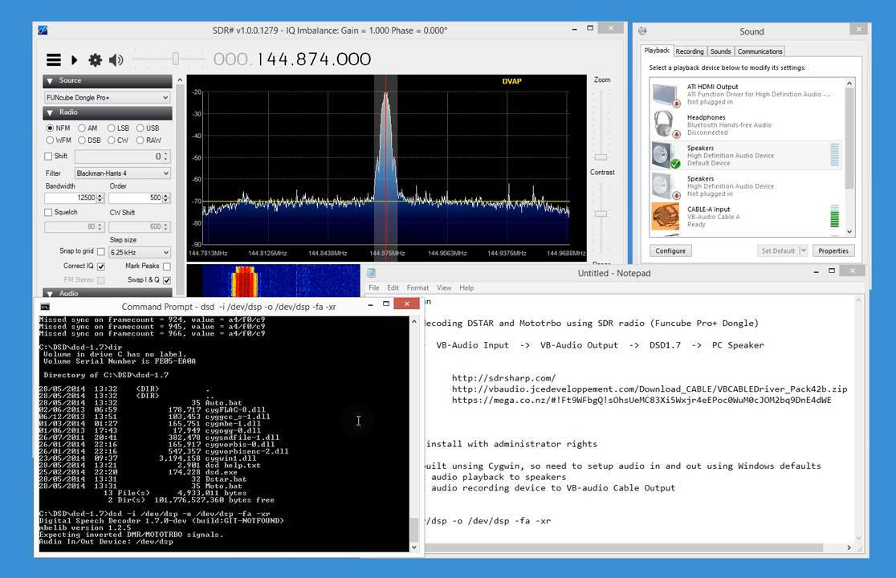
{"action": "mouse_move", "coordinate": [289, 213]}
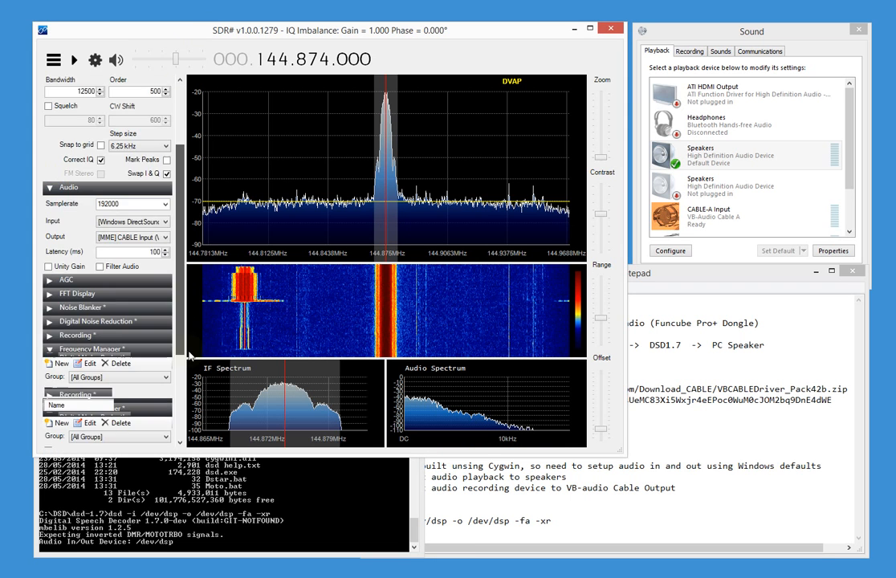
{"action": "left_click", "coordinate": [53, 350]}
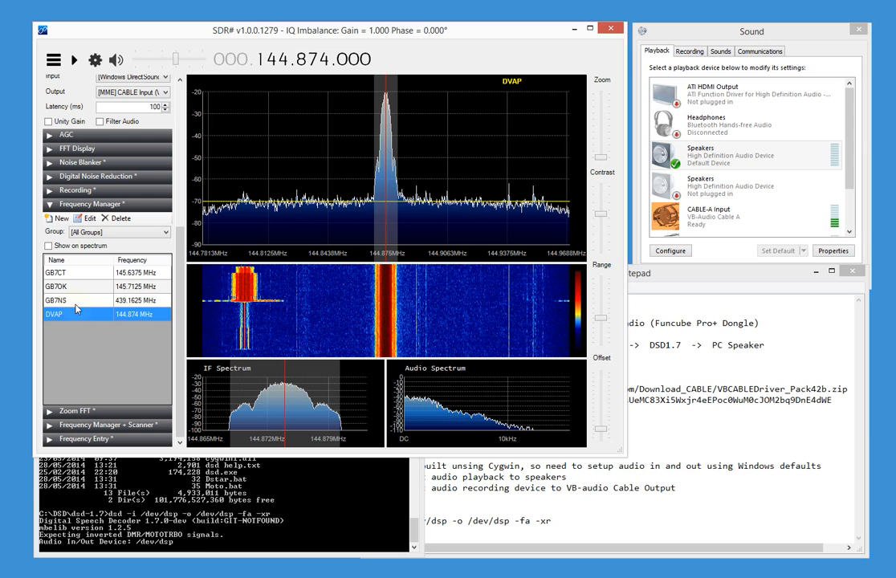
{"action": "left_click", "coordinate": [72, 302]}
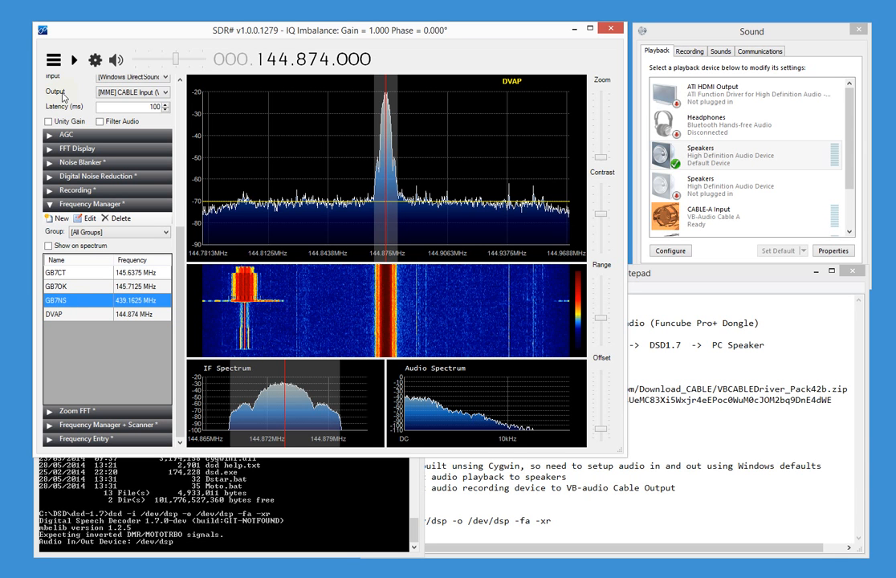
{"action": "left_click", "coordinate": [74, 61]}
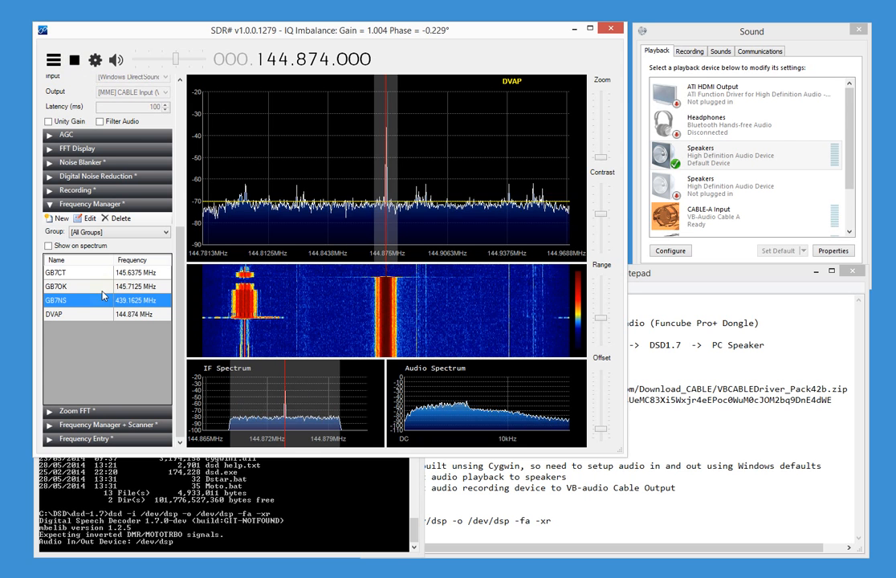
{"action": "left_click", "coordinate": [80, 297]}
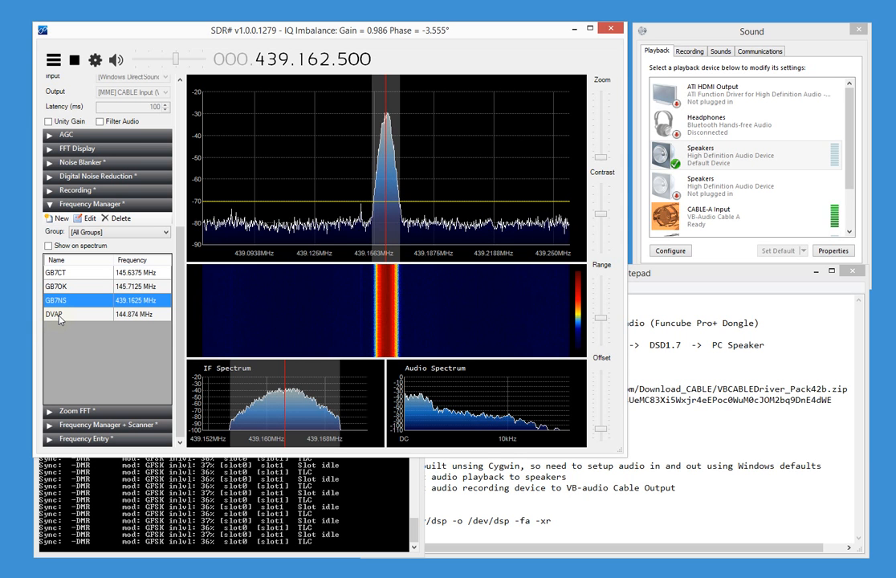
{"action": "left_click", "coordinate": [56, 318]}
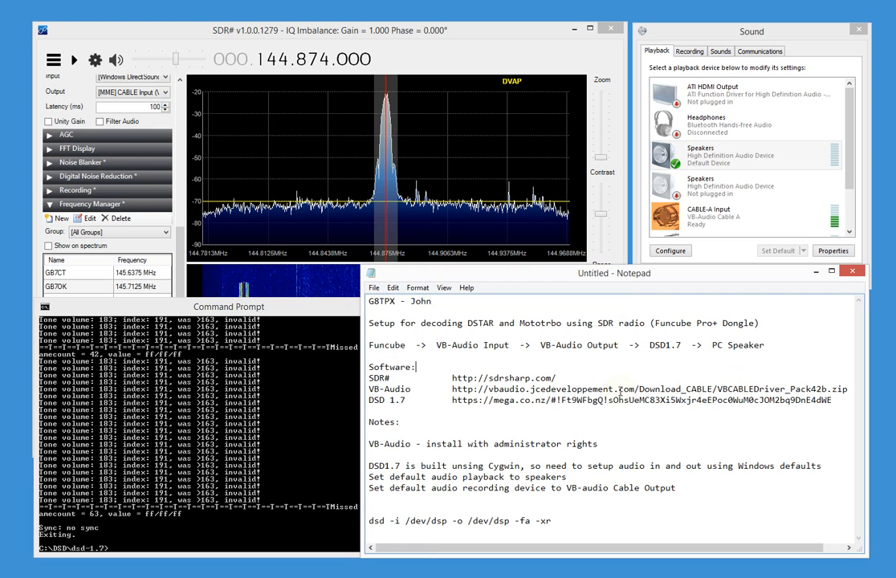
Highlight the Software section listing the SDR#, VB-Audio and DSD 1.7 links.
{"action": "left_click_drag", "start_coordinate": [369, 366], "coordinate": [577, 400]}
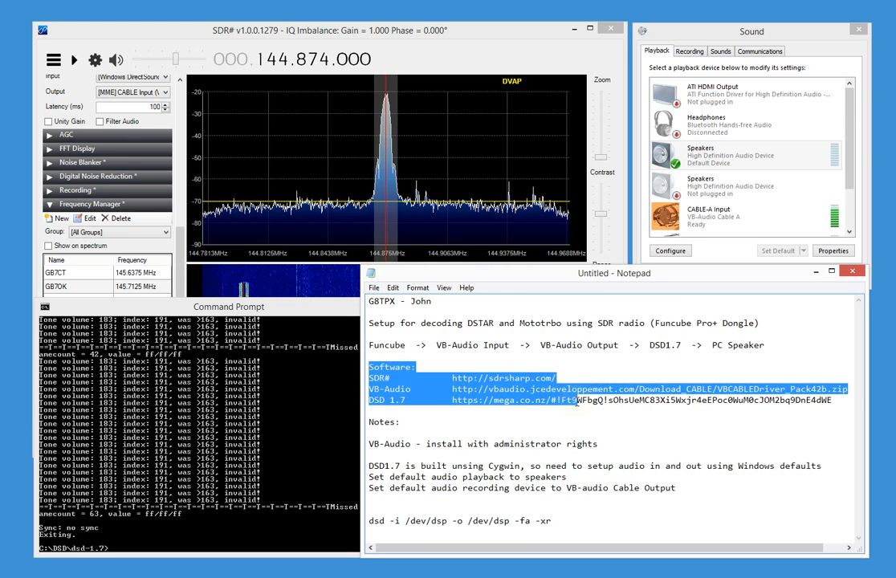